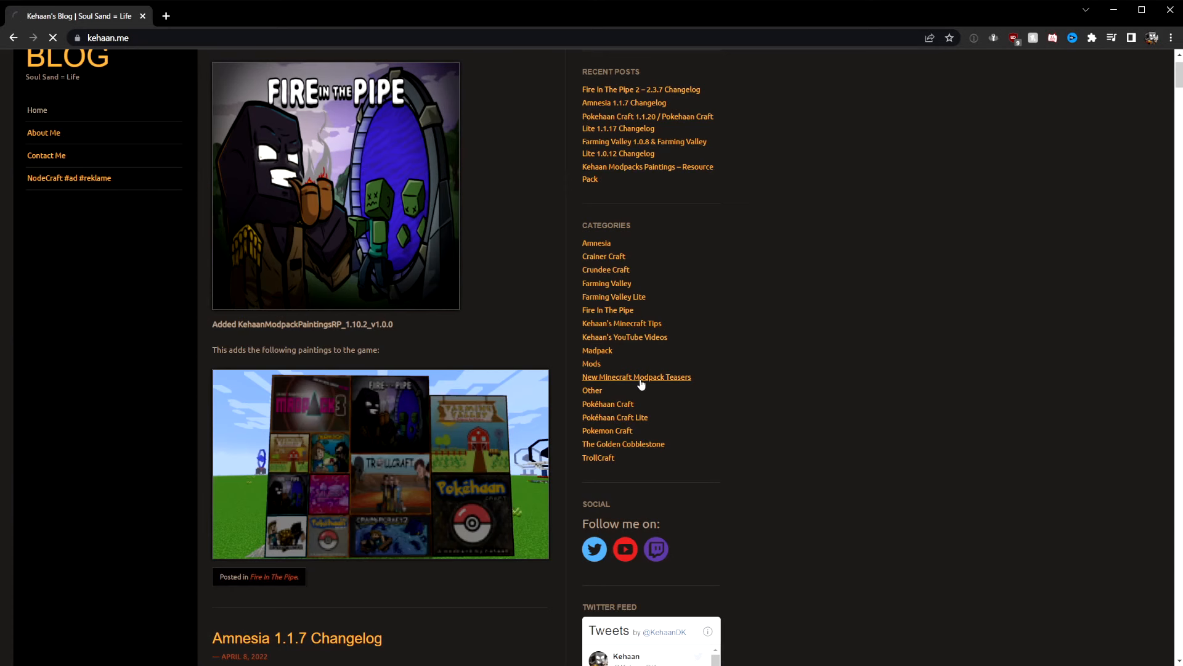
# Browse the New Minecraft Modpack Teasers category posts on Kehaan's blog in Chrome.
pyautogui.click(636, 377)
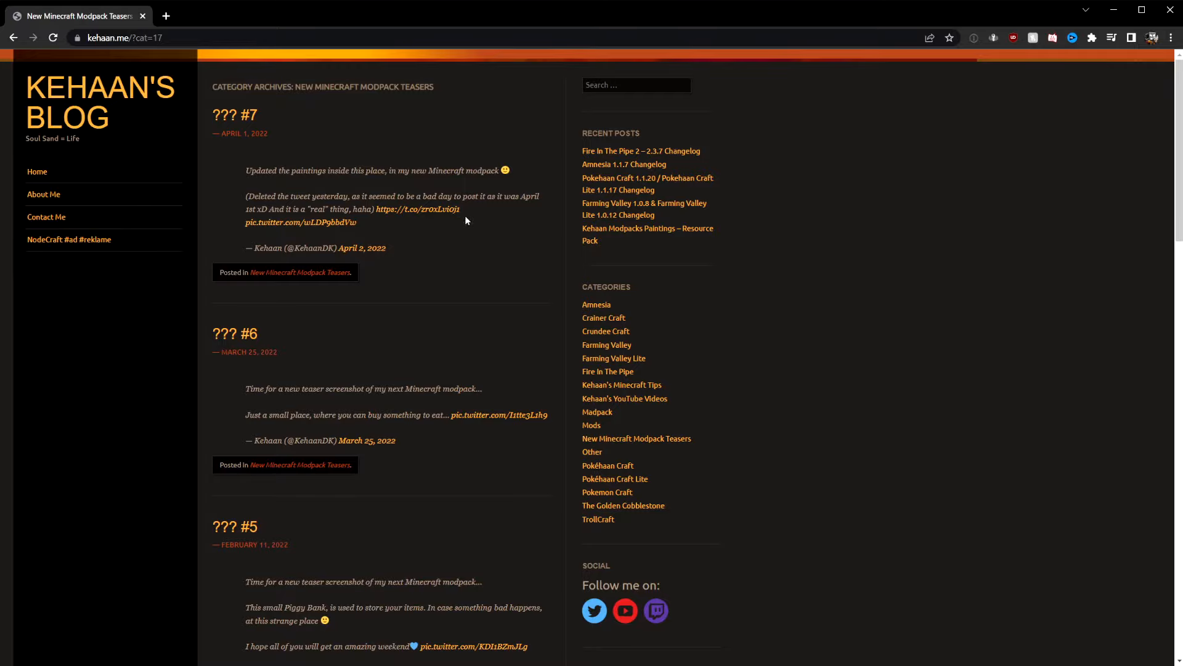
pyautogui.scroll(-3)
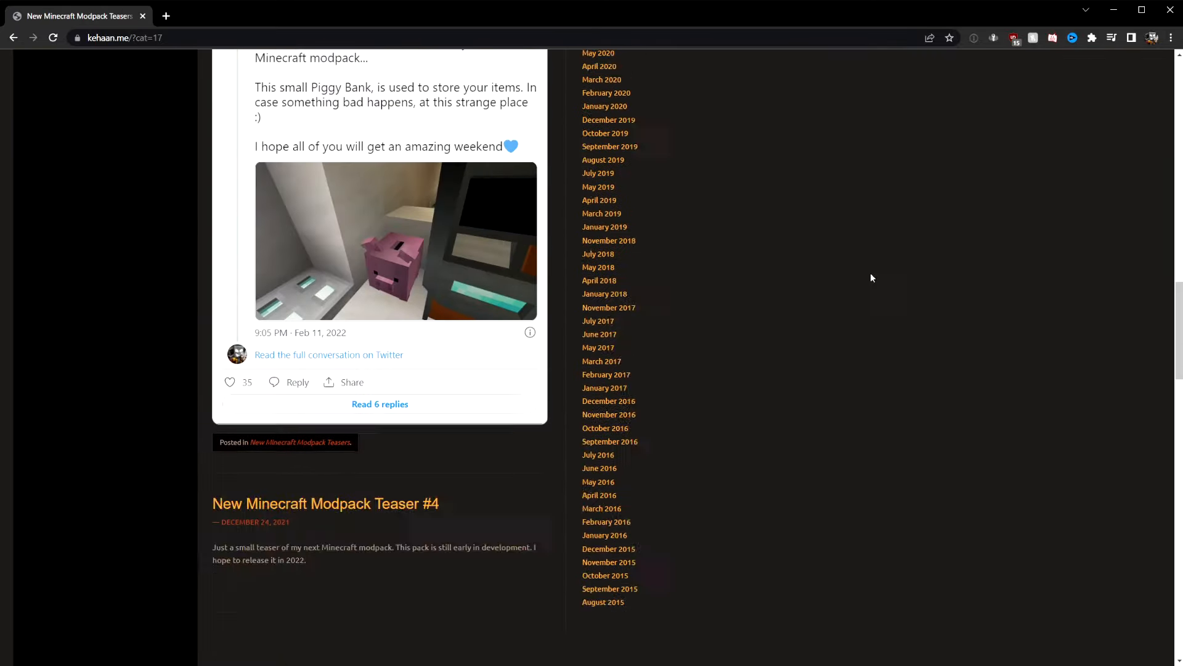
pyautogui.scroll(-3)
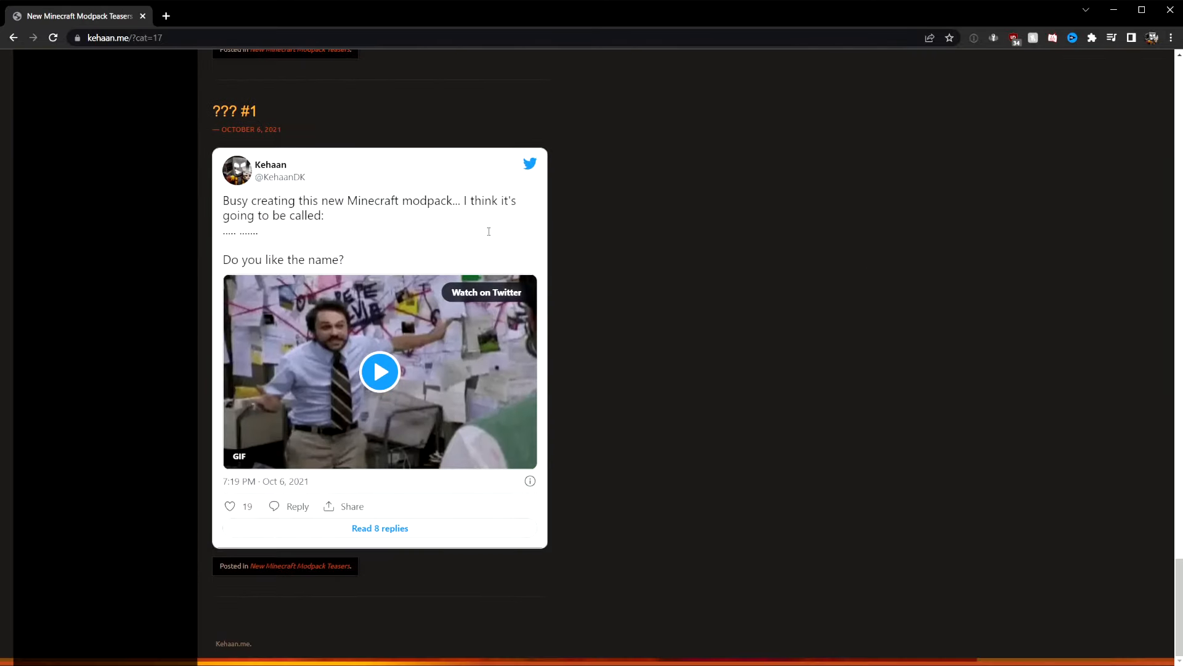
pyautogui.scroll(3)
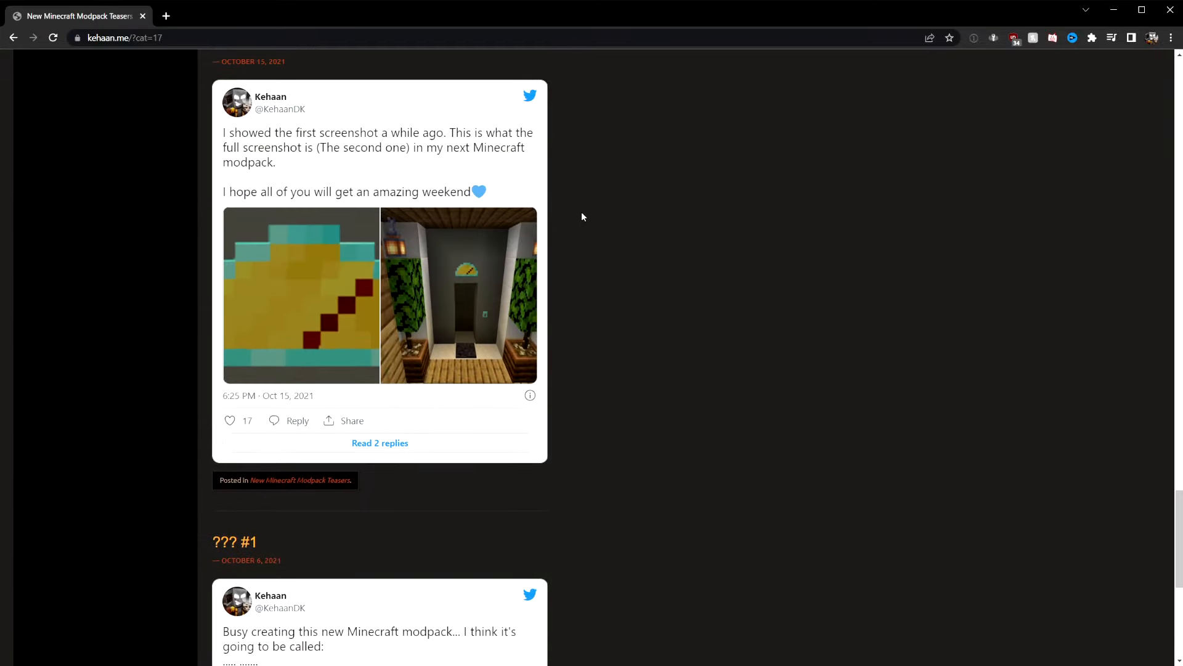
pyautogui.scroll(-3)
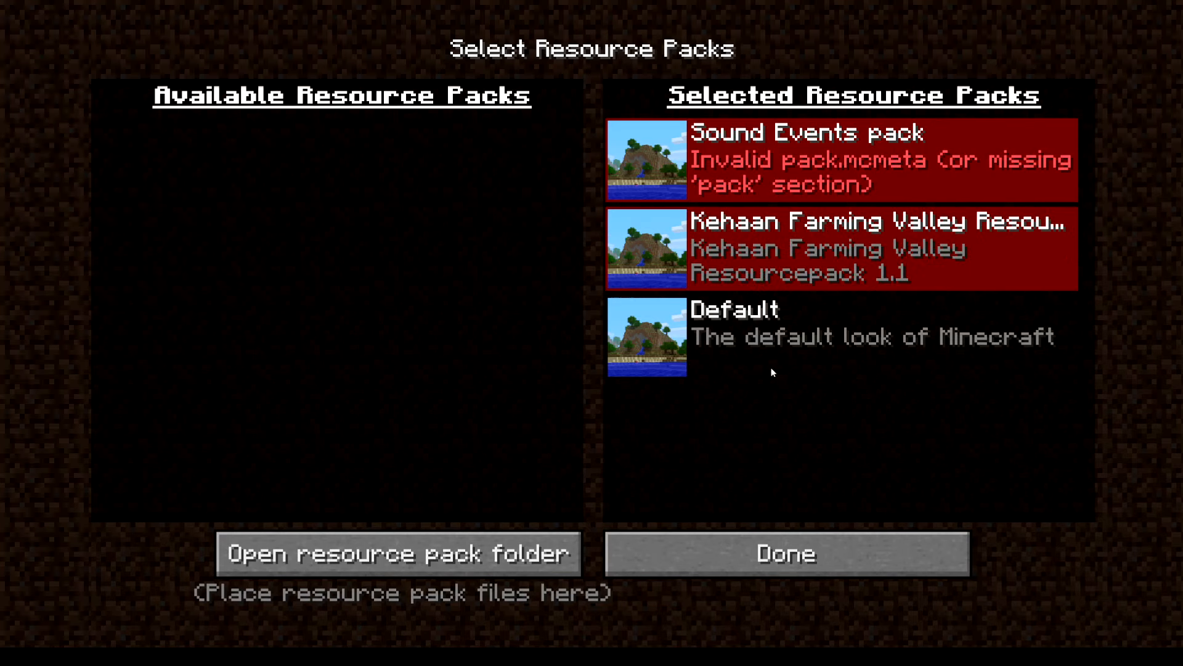
pyautogui.moveTo(771, 532)
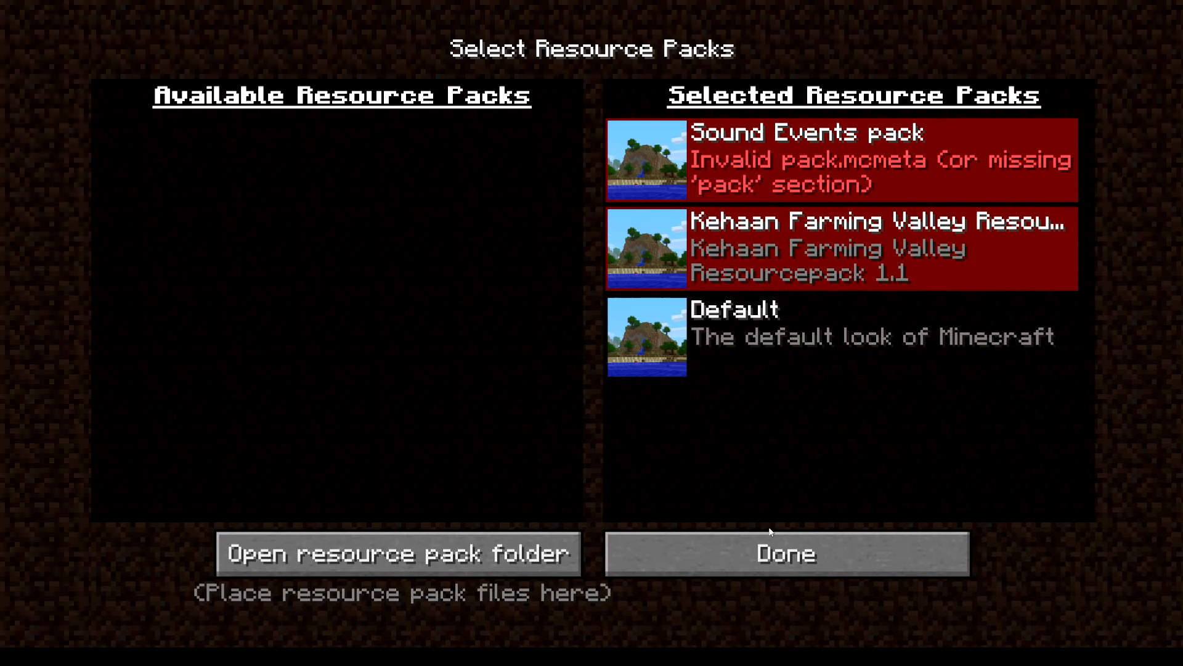
pyautogui.moveTo(785, 552)
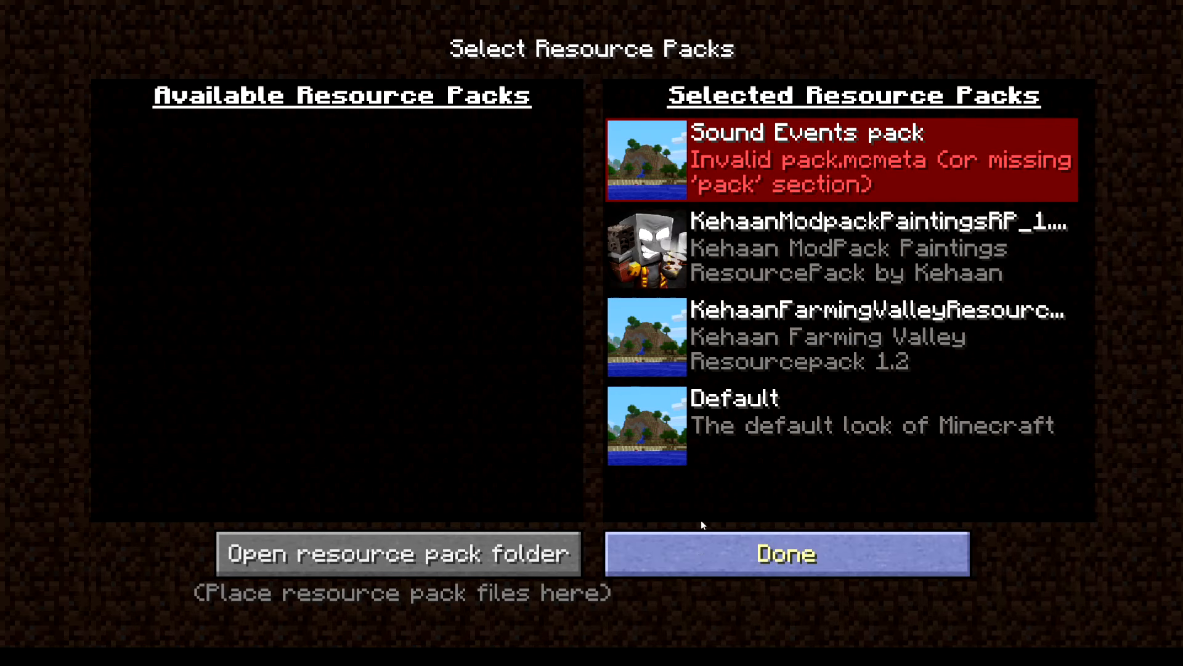
# Confirm KehaanModpackPaintingsRP as selected and return to the world showing the custom paintings.
pyautogui.click(786, 553)
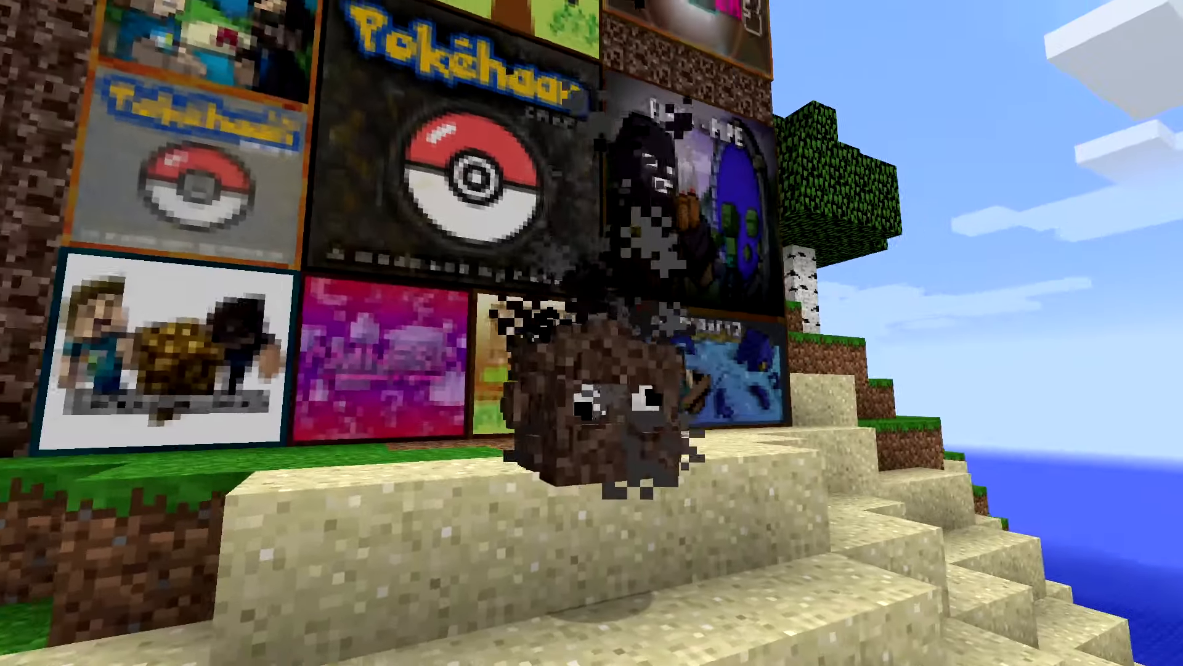
pyautogui.moveTo(591, 333)
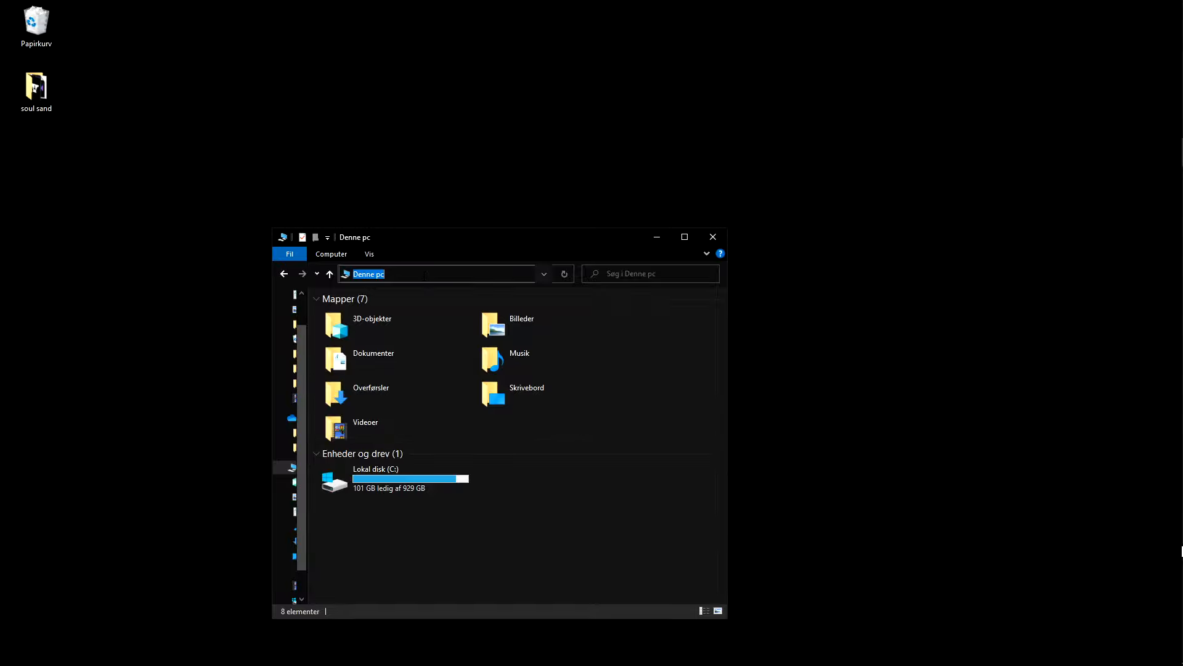
# Navigate via %appdata% into .minecraft > versions to reach the 1.12.2 folder.
pyautogui.write('&')
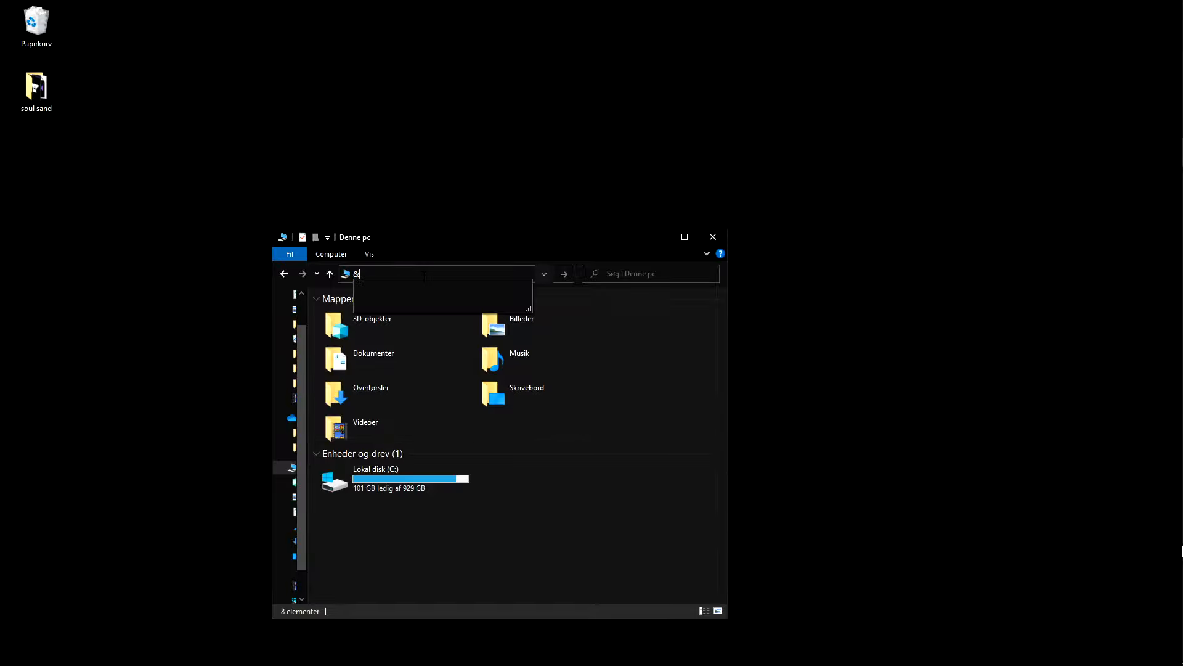
pyautogui.write('%appdata%')
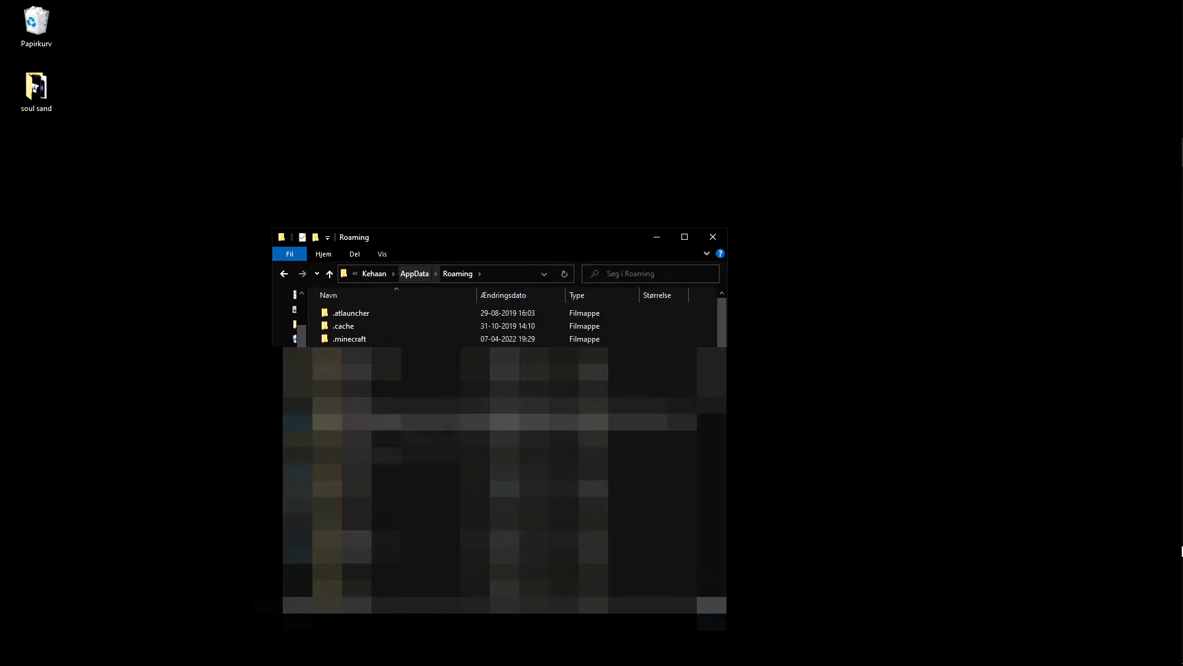
pyautogui.doubleClick(349, 339)
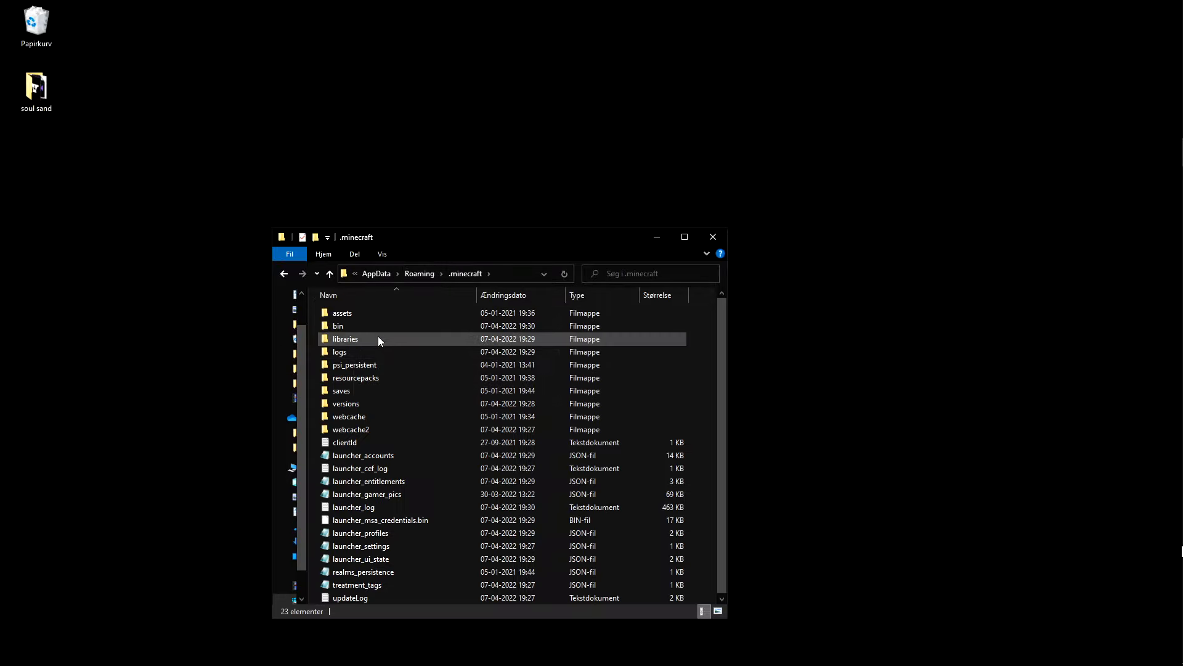
pyautogui.click(346, 403)
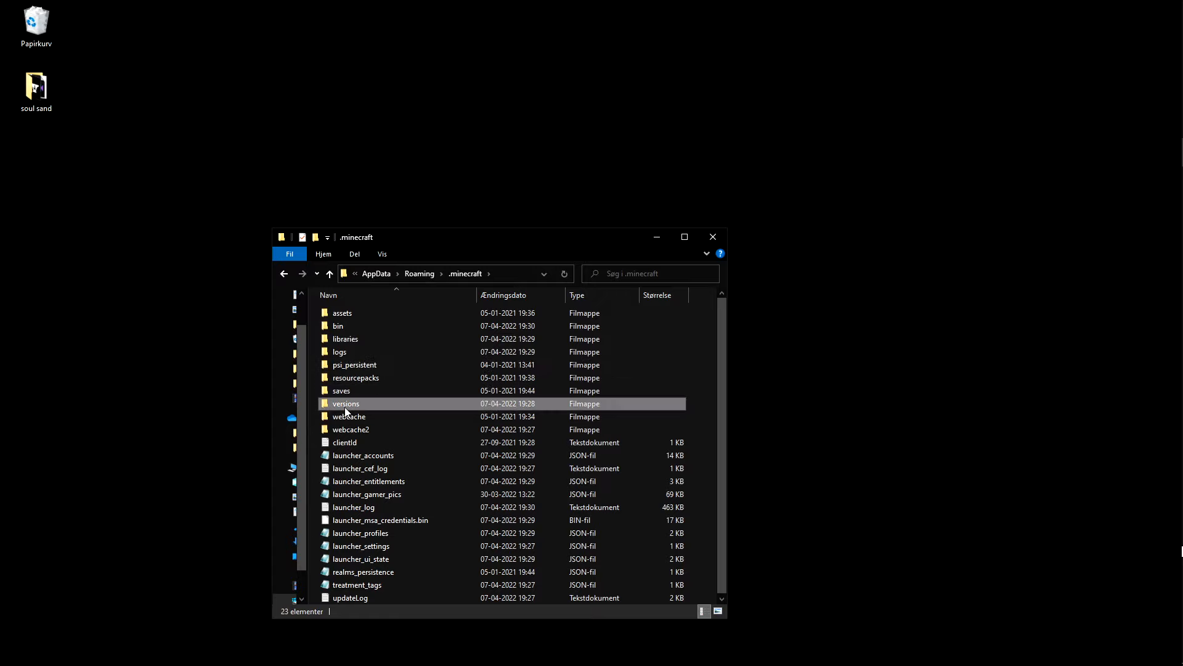
pyautogui.doubleClick(345, 403)
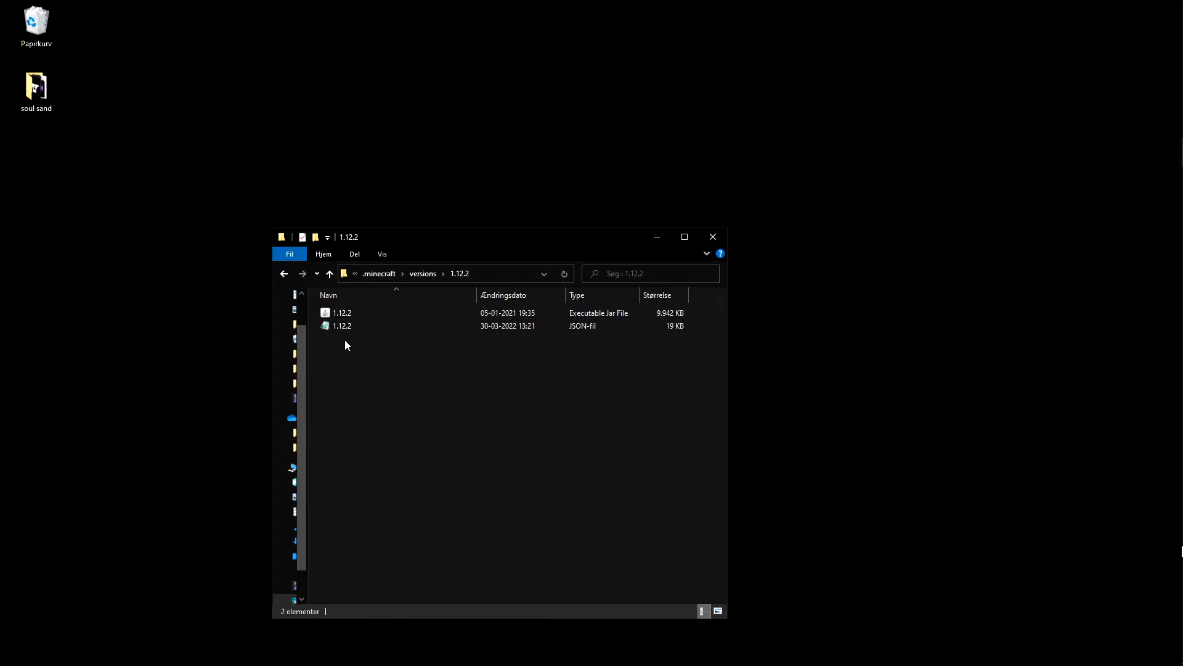
# Open 1.12.2.jar in WinRAR and extract its assets folder to the desktop.
pyautogui.rightClick(342, 312)
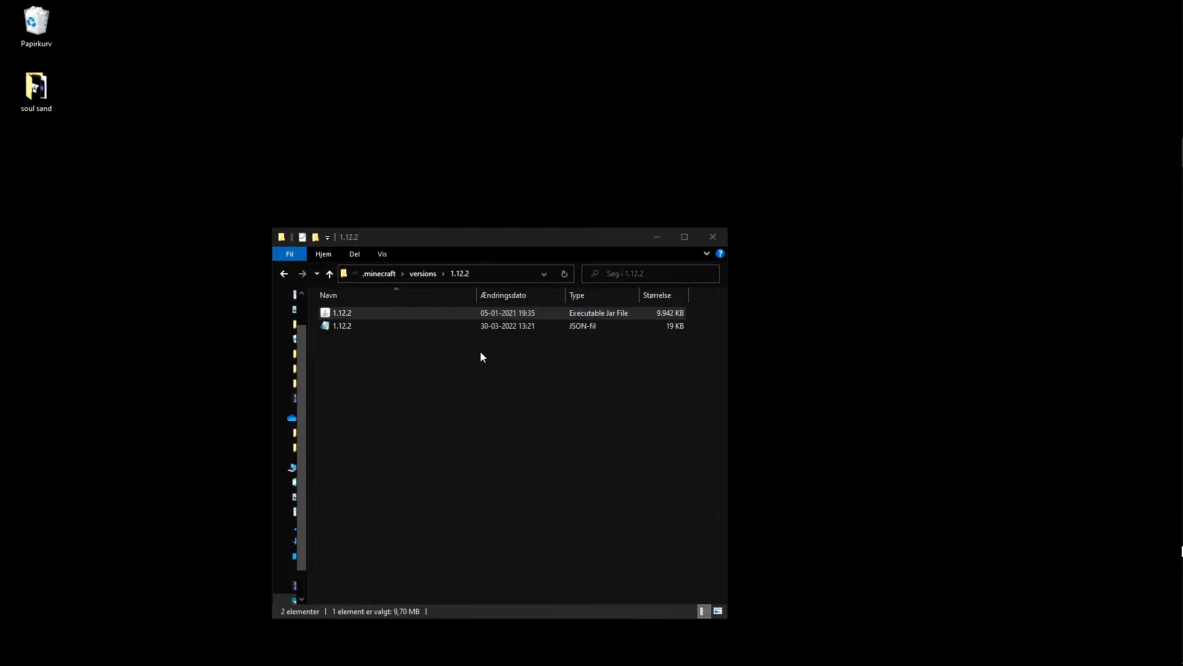
pyautogui.doubleClick(341, 311)
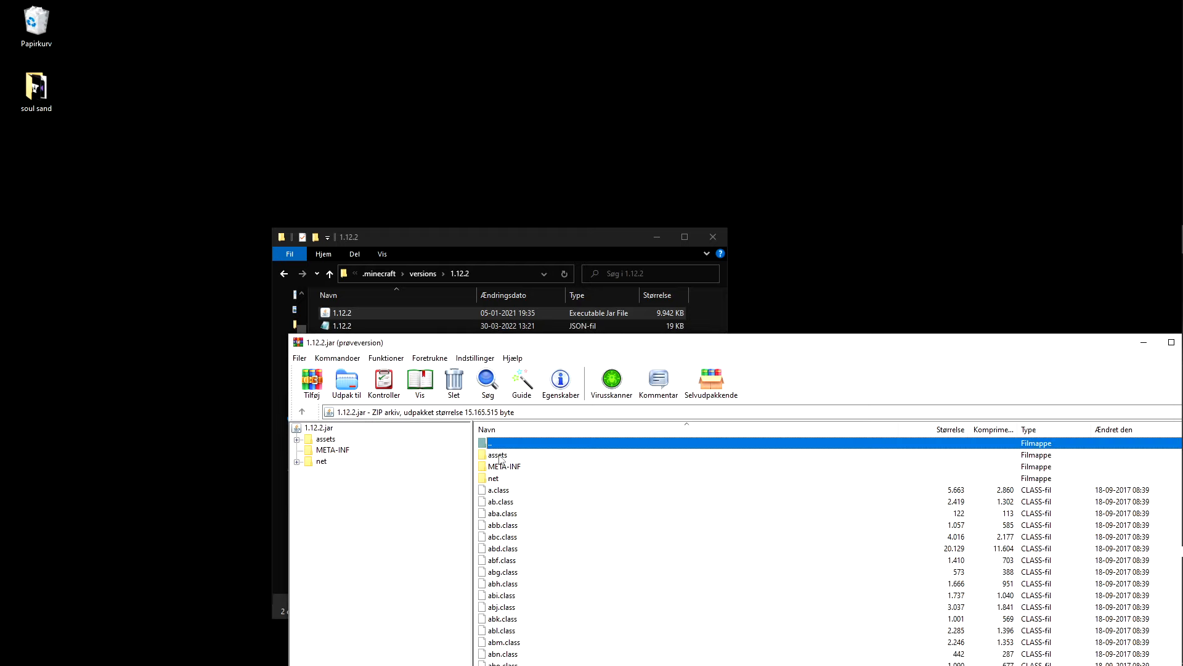
pyautogui.click(347, 384)
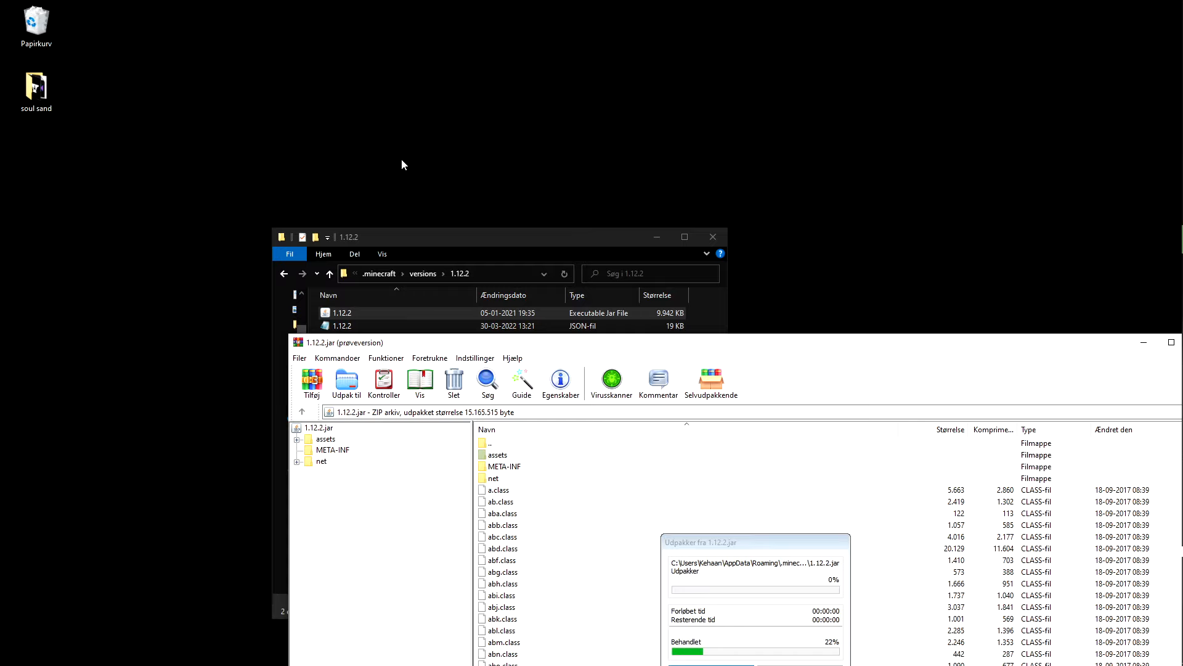
pyautogui.rightClick(406, 154)
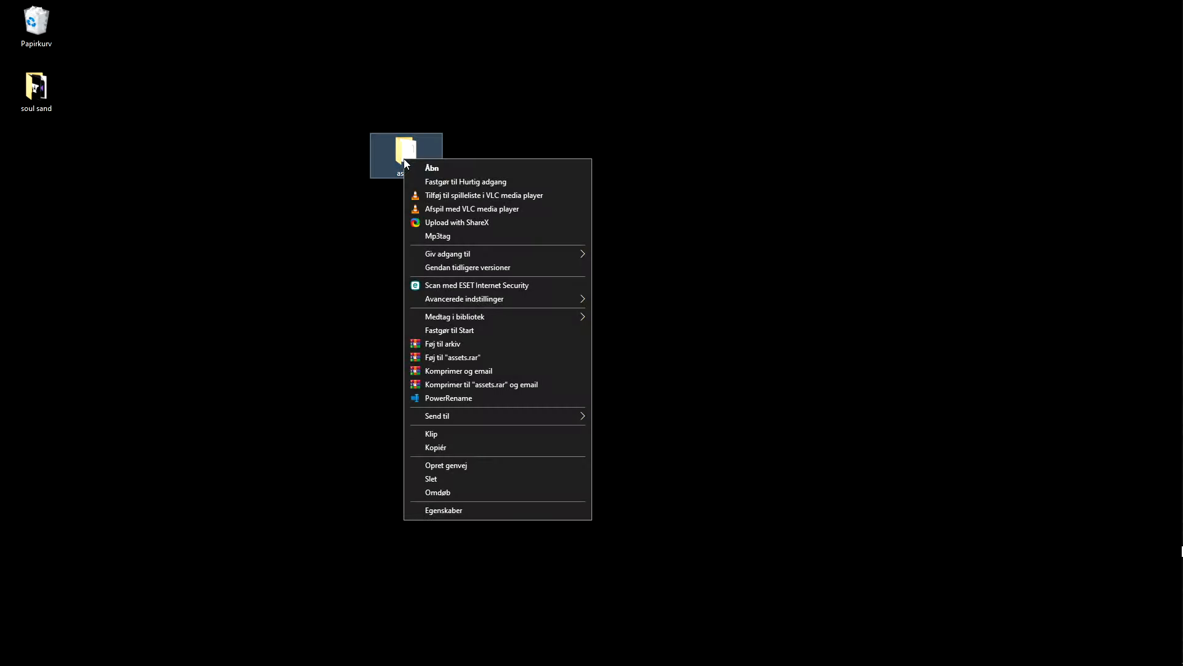
# Archive the assets folder as KehaanModpackPaintingsRP_1.12.2_v1.0.0.zip in ZIP format.
pyautogui.click(442, 344)
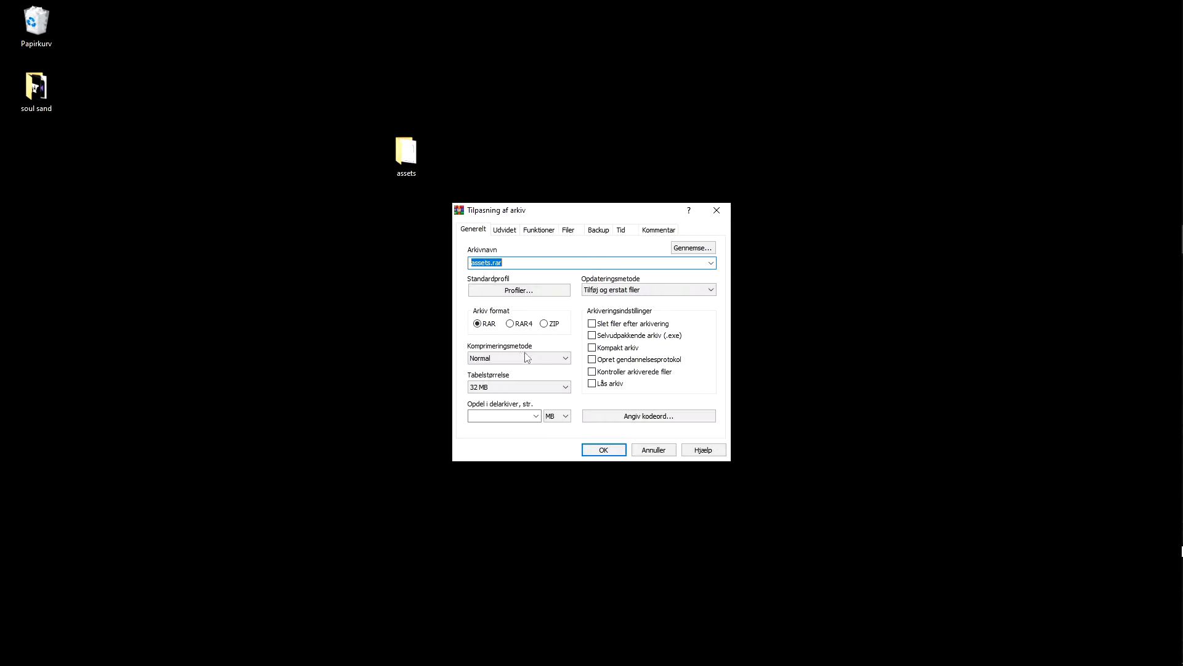
pyautogui.click(543, 323)
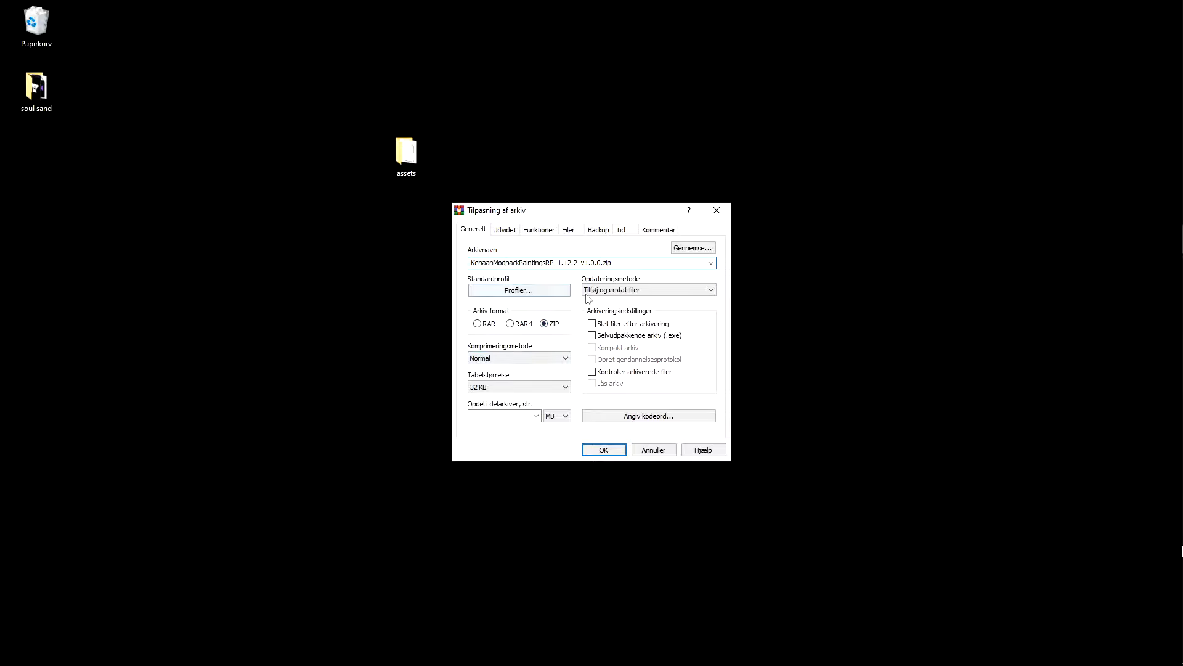
pyautogui.click(602, 449)
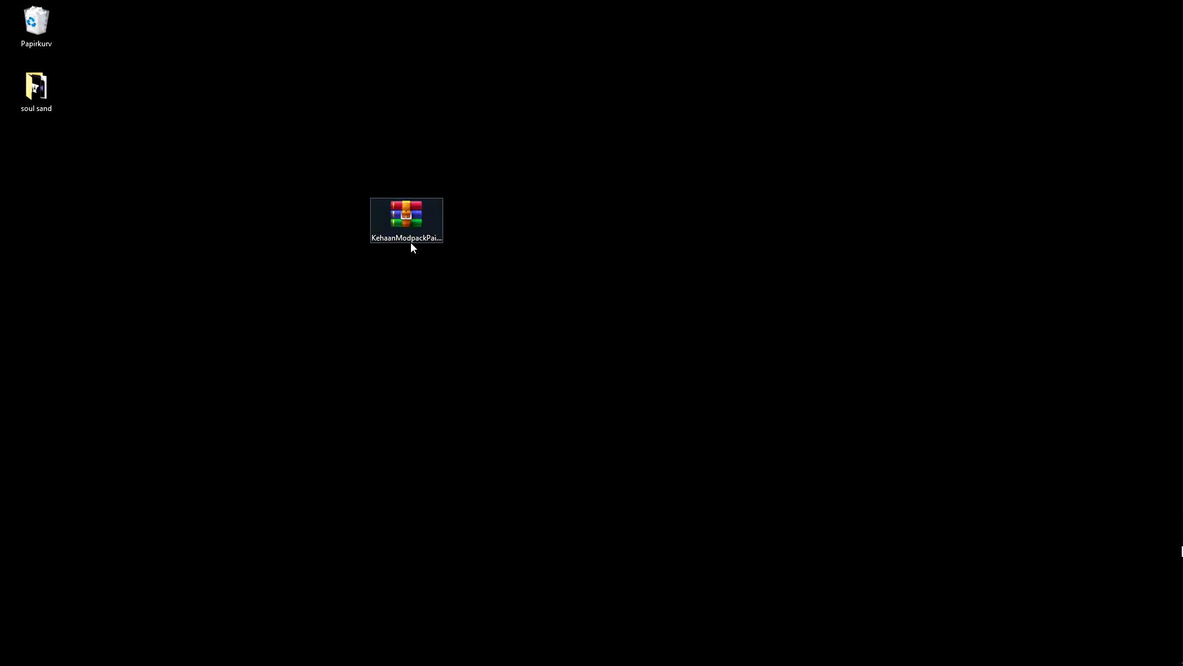
# Delete the .mcassetsroot file from the archive's assets folder.
pyautogui.doubleClick(405, 213)
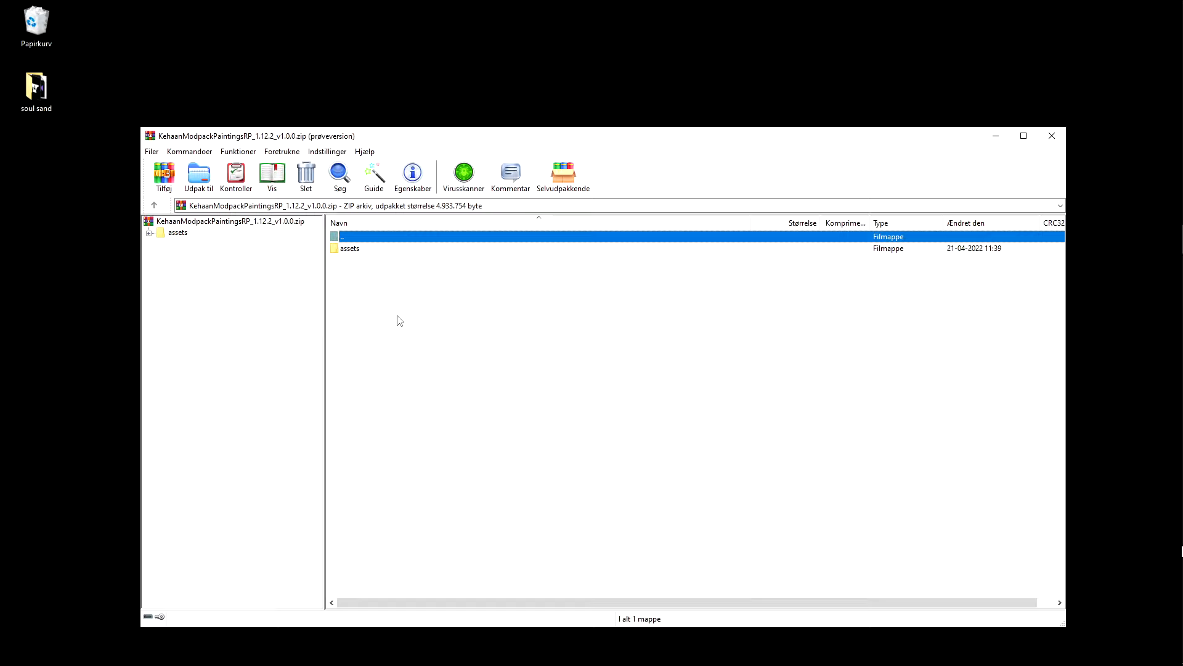
pyautogui.doubleClick(349, 248)
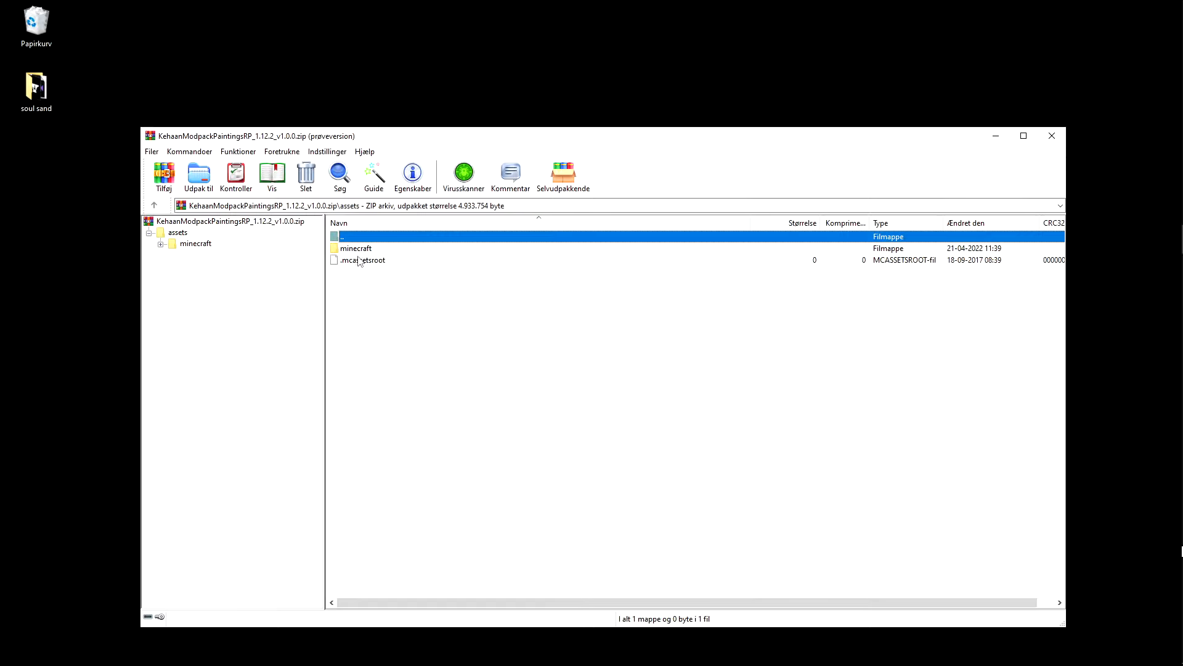
pyautogui.click(306, 176)
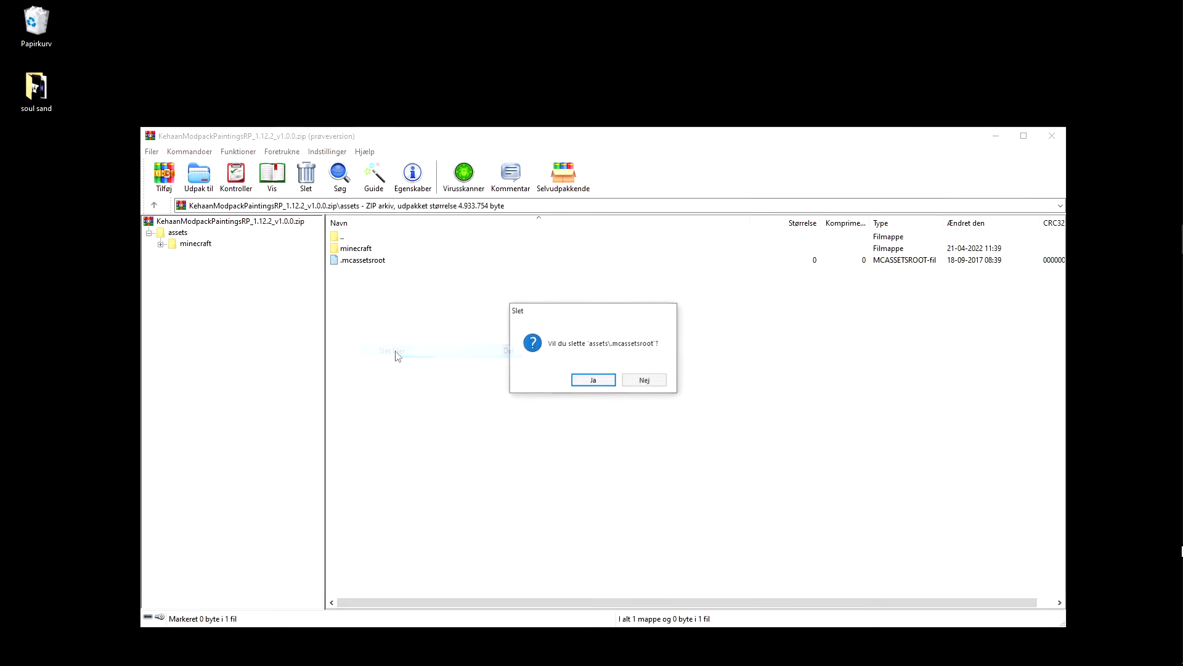
pyautogui.click(593, 378)
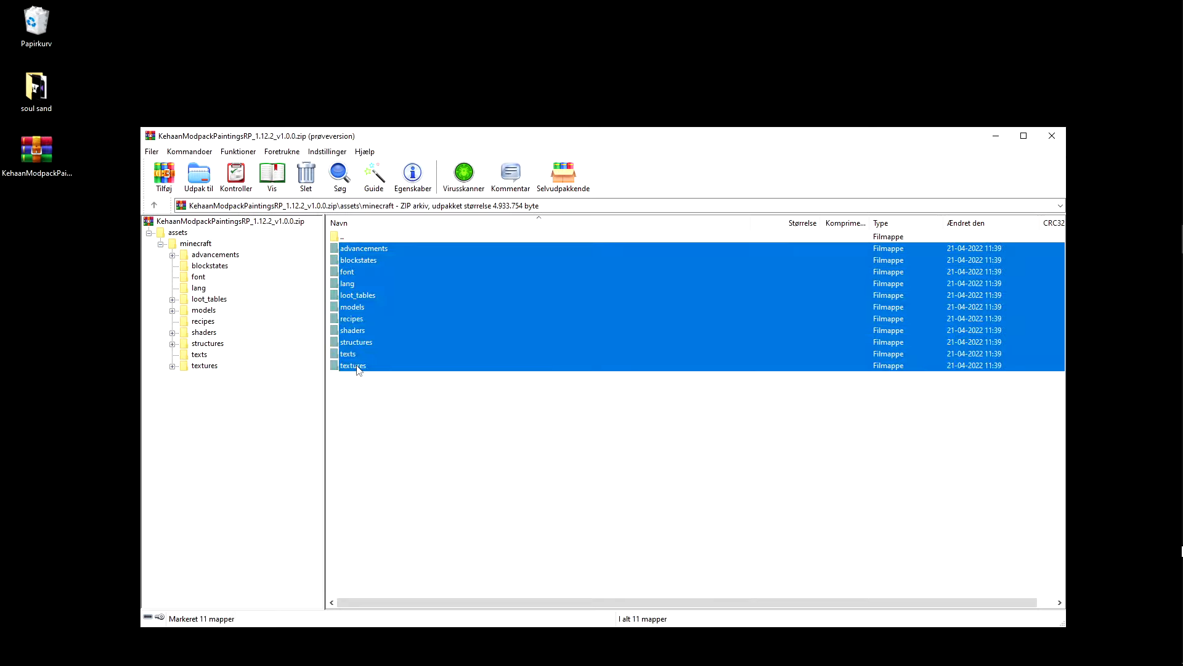
# Delete all ten folders in assets/minecraft except textures.
pyautogui.click(353, 365)
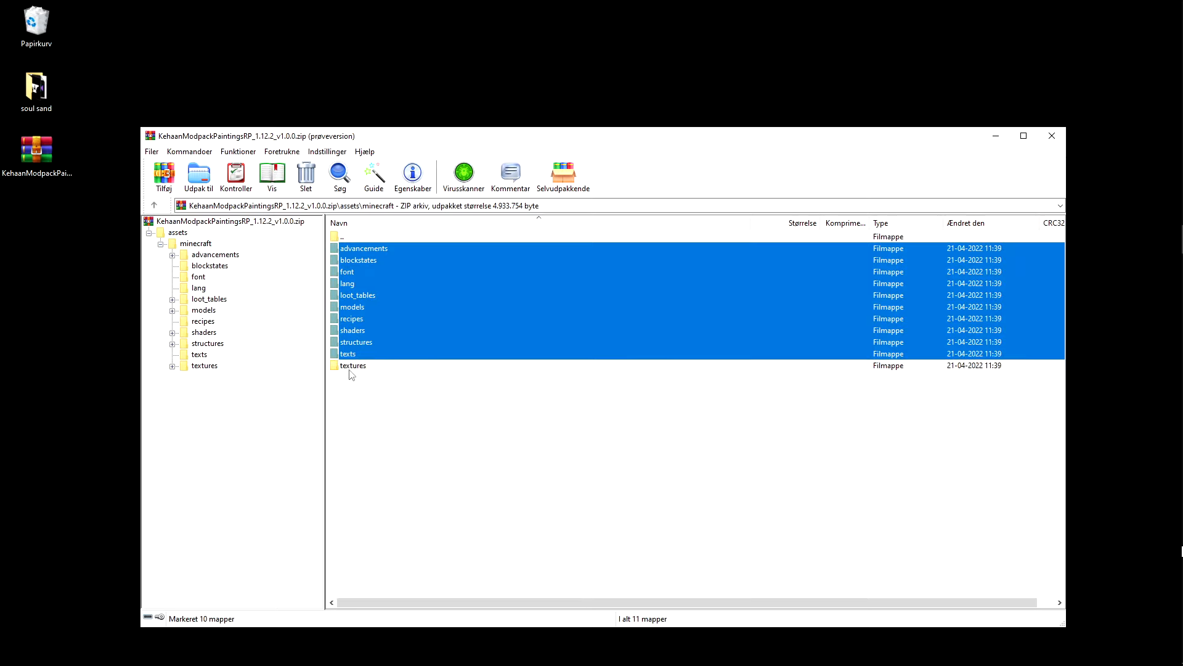
pyautogui.click(304, 177)
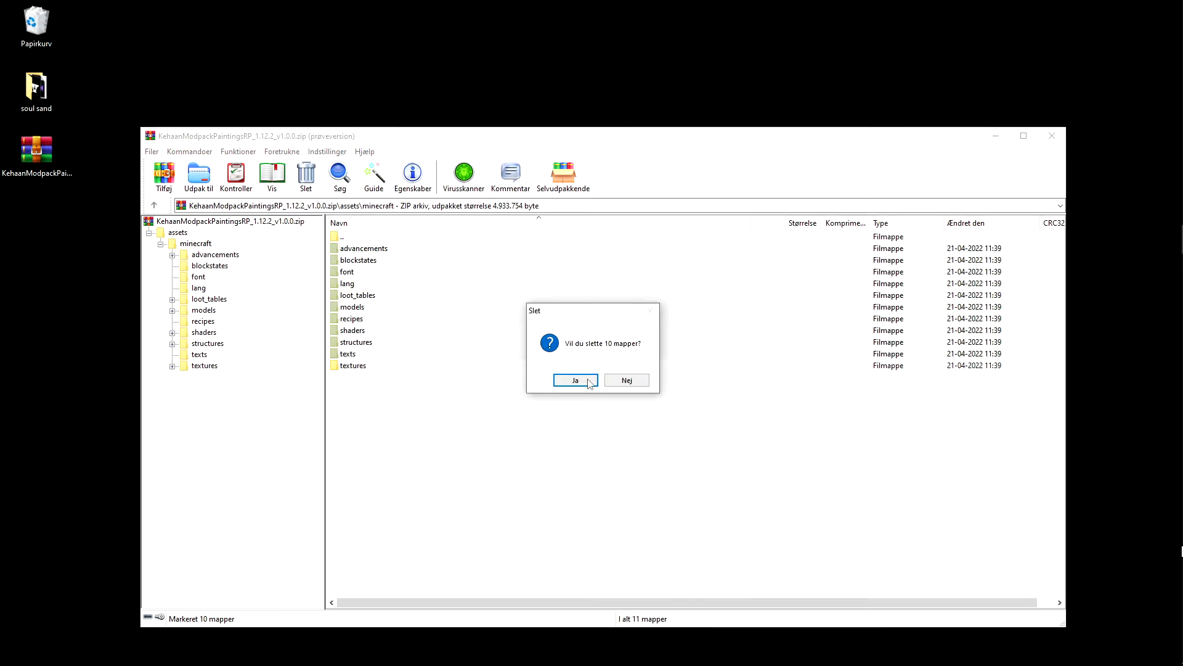
pyautogui.click(574, 379)
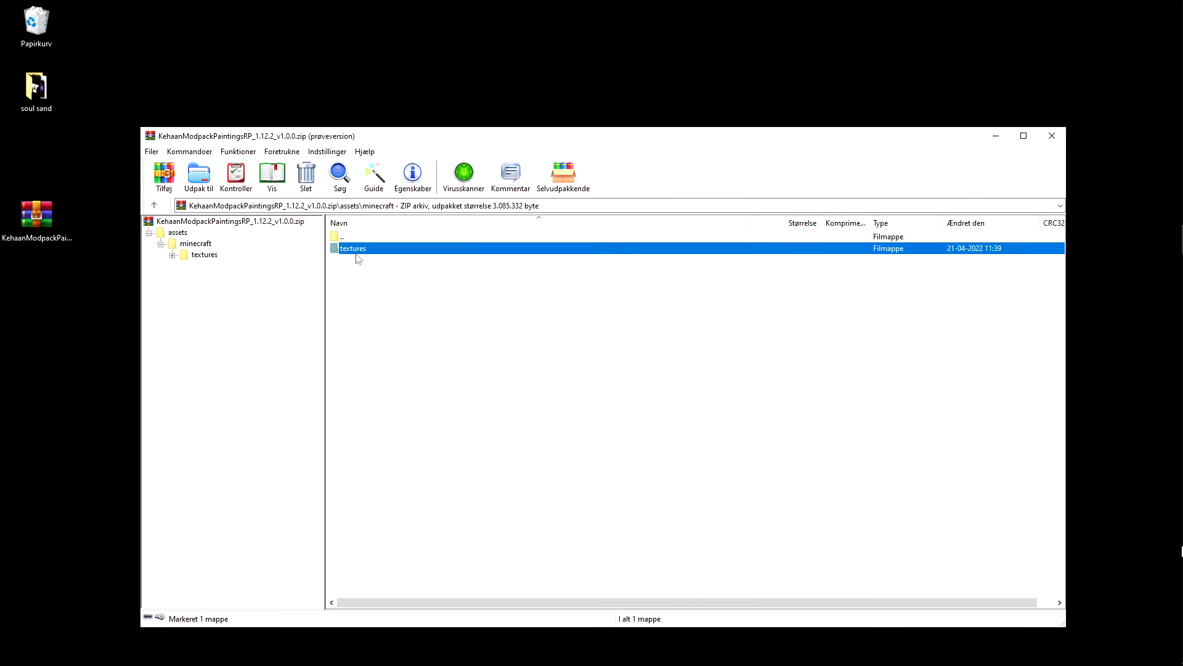
# Delete the twelve folders inside textures, keeping only painting.
pyautogui.doubleClick(353, 248)
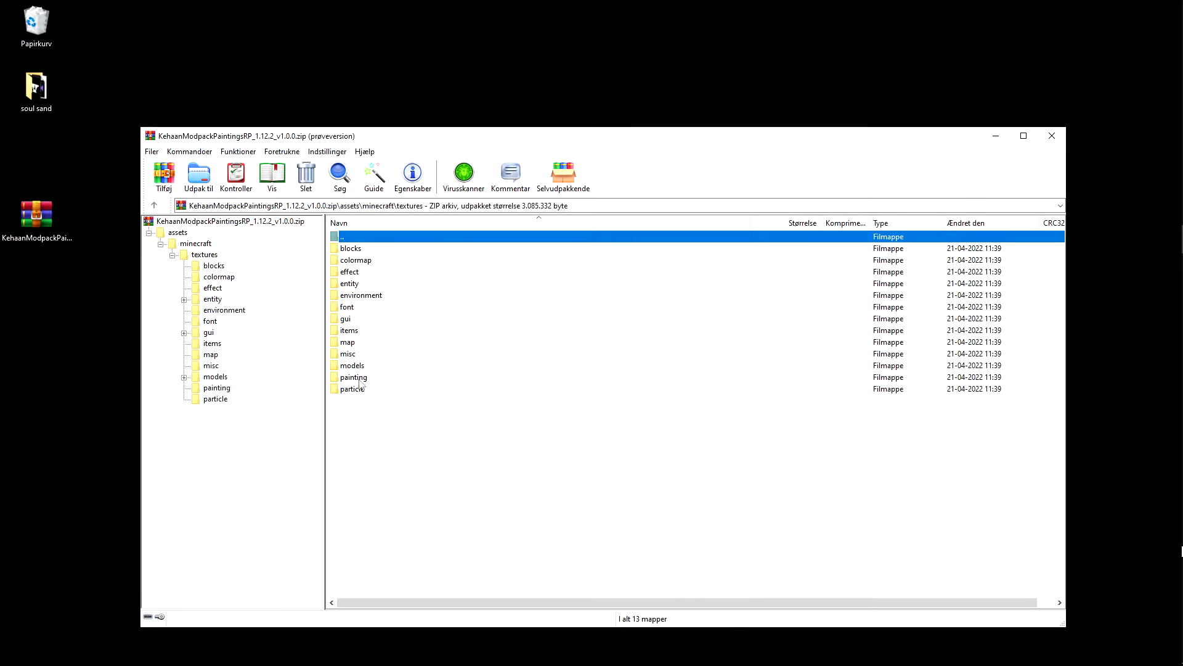
pyautogui.moveTo(358, 385)
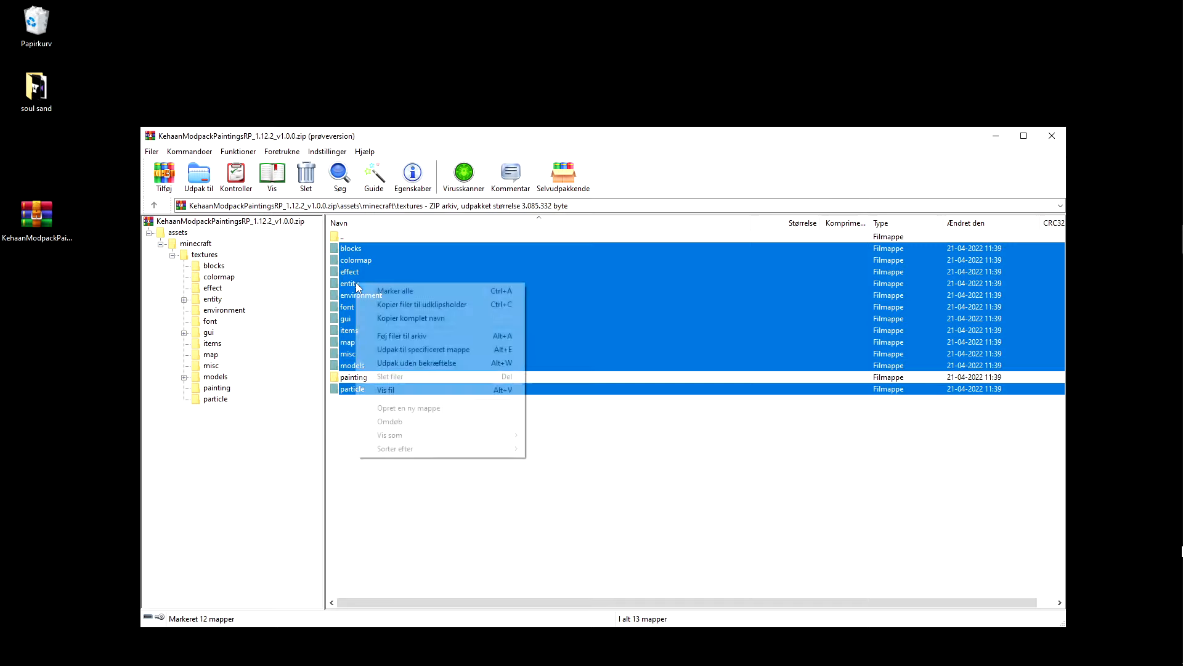
pyautogui.click(391, 377)
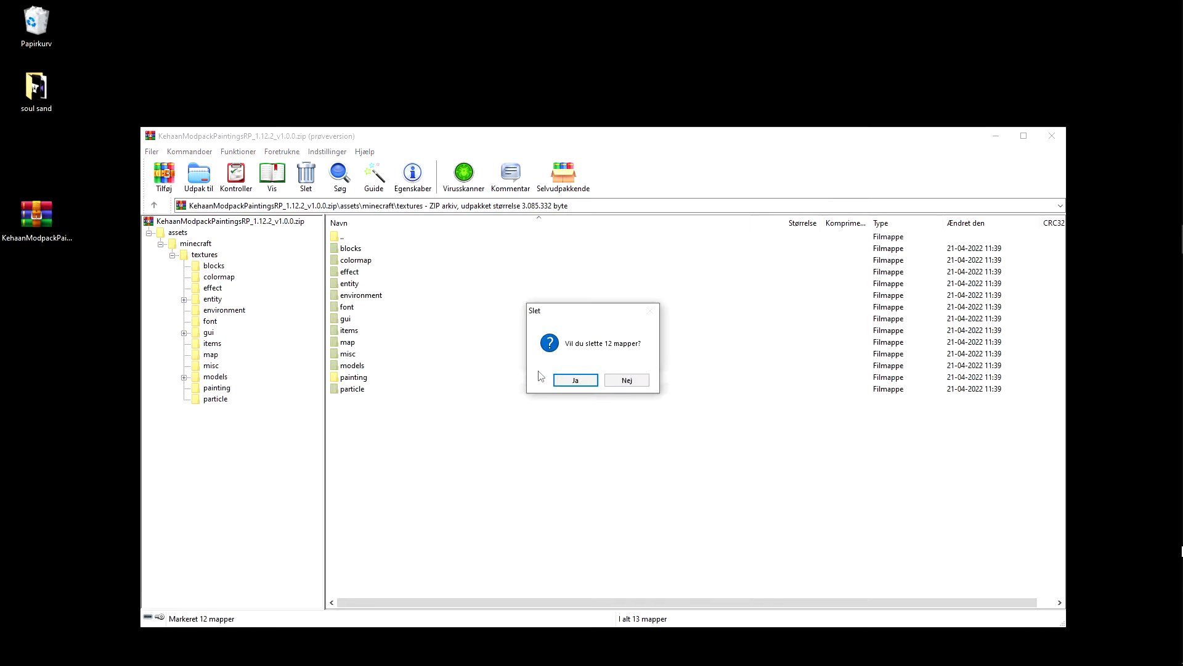
pyautogui.click(574, 379)
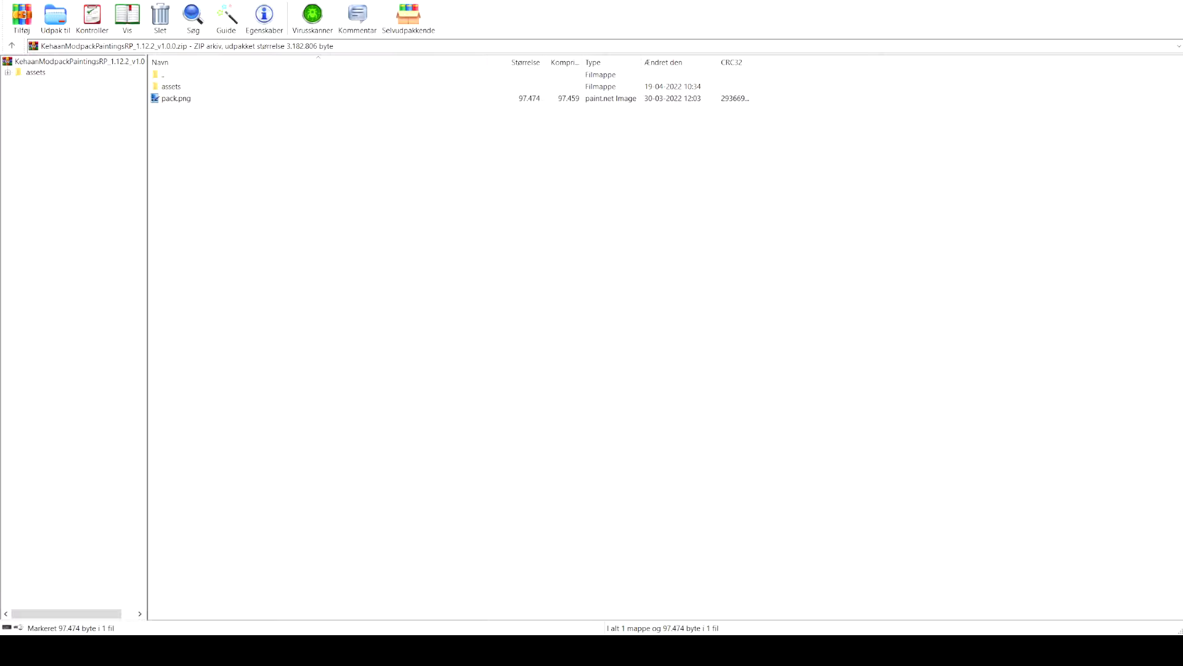
pyautogui.moveTo(444, 357)
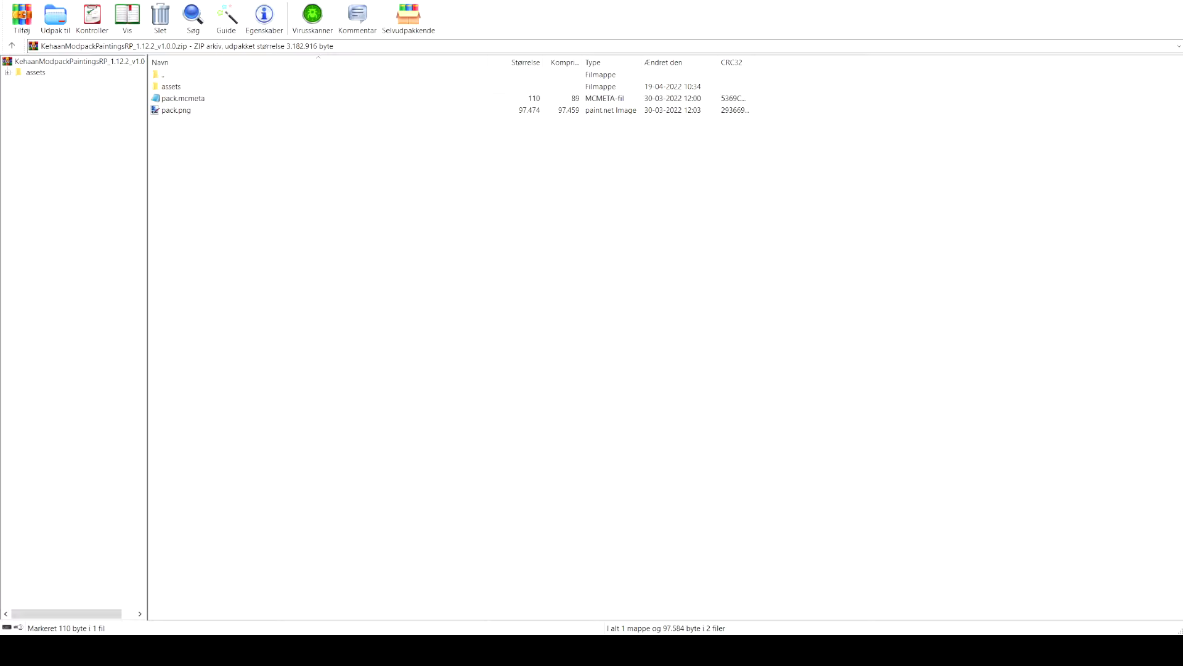
# Open the paintings texture PNG from the archive in paint.net for editing.
pyautogui.doubleClick(176, 110)
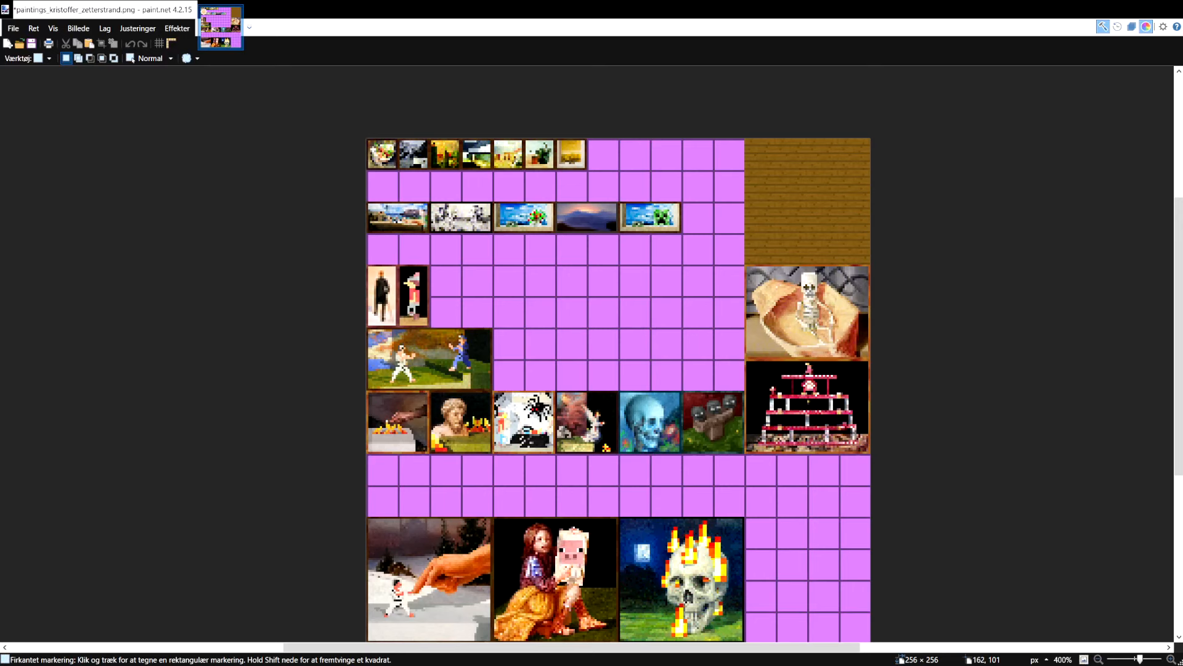
pyautogui.moveTo(429, 393)
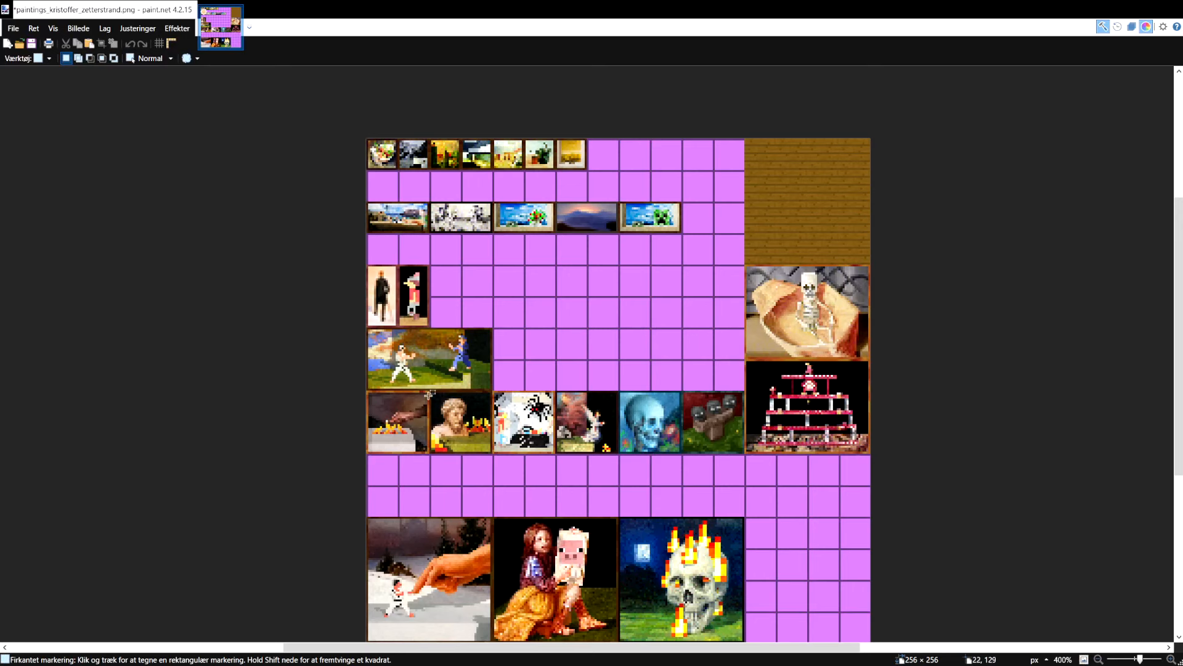